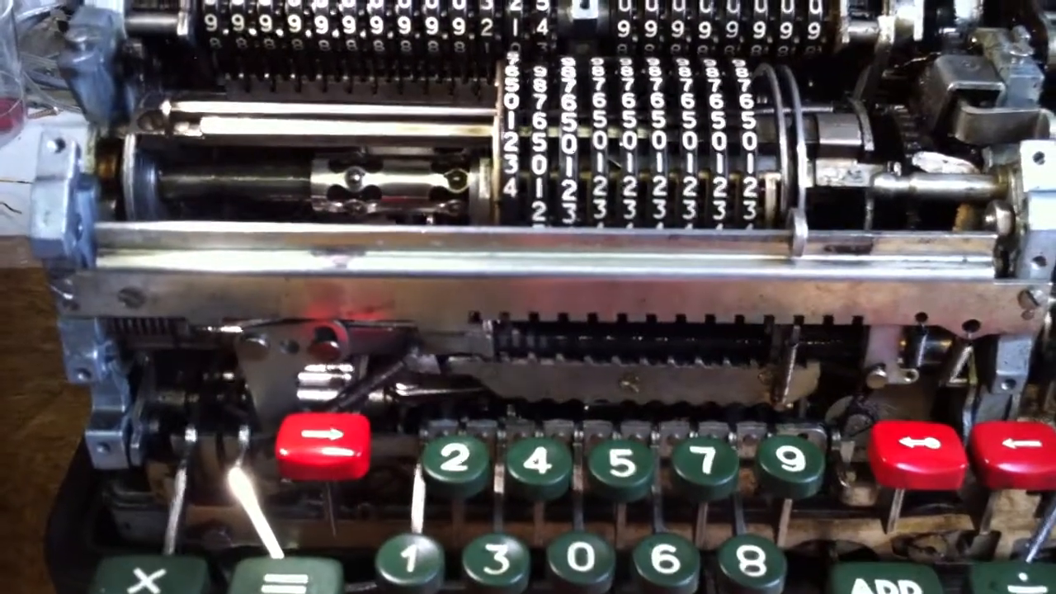
pyautogui.click(640, 458)
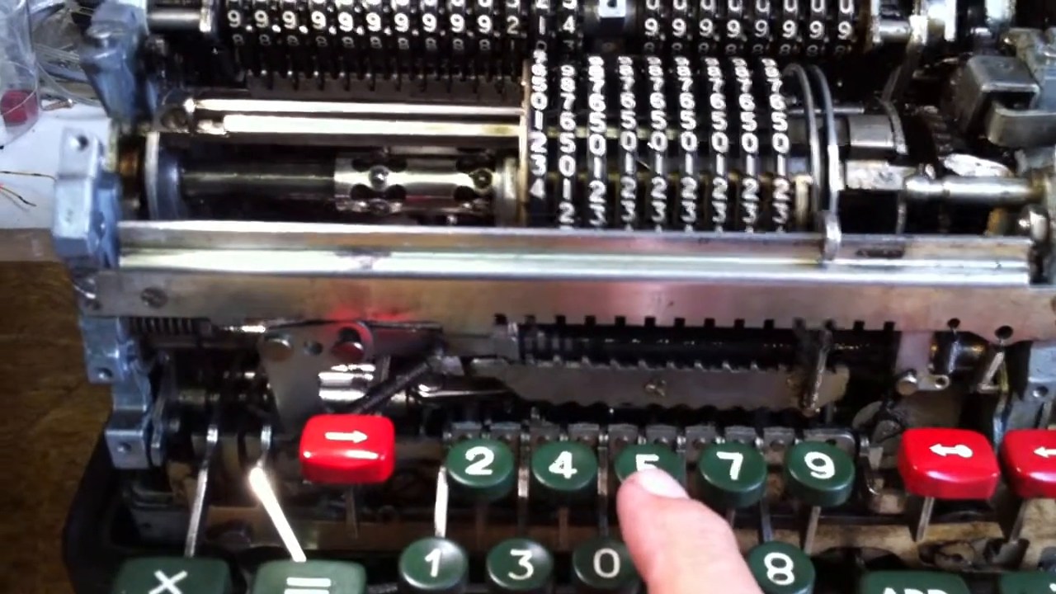